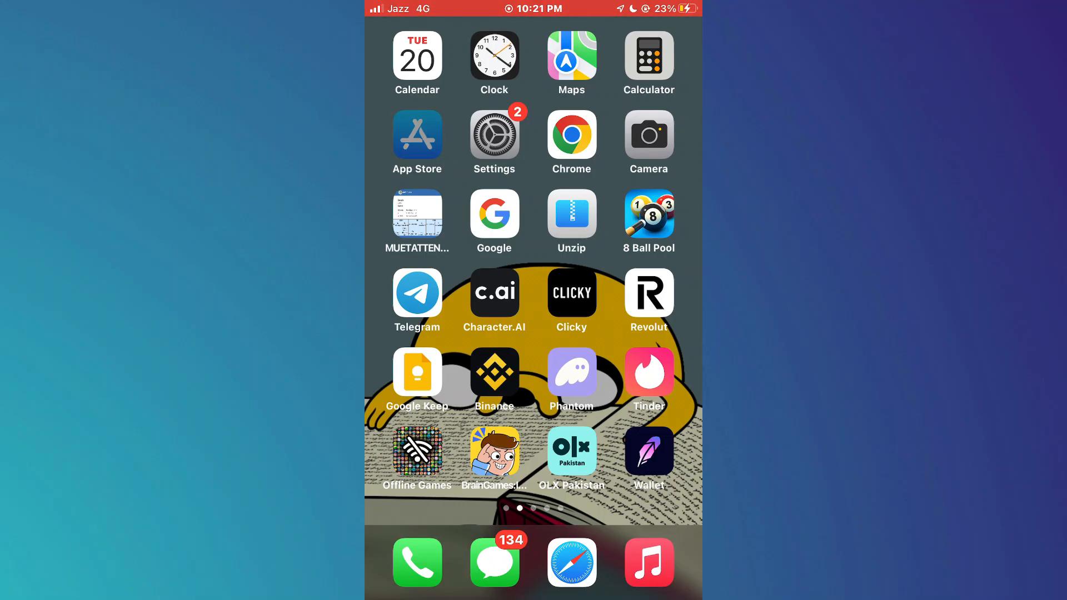
# Step: Launch the App Store from the home screen
pyautogui.click(416, 133)
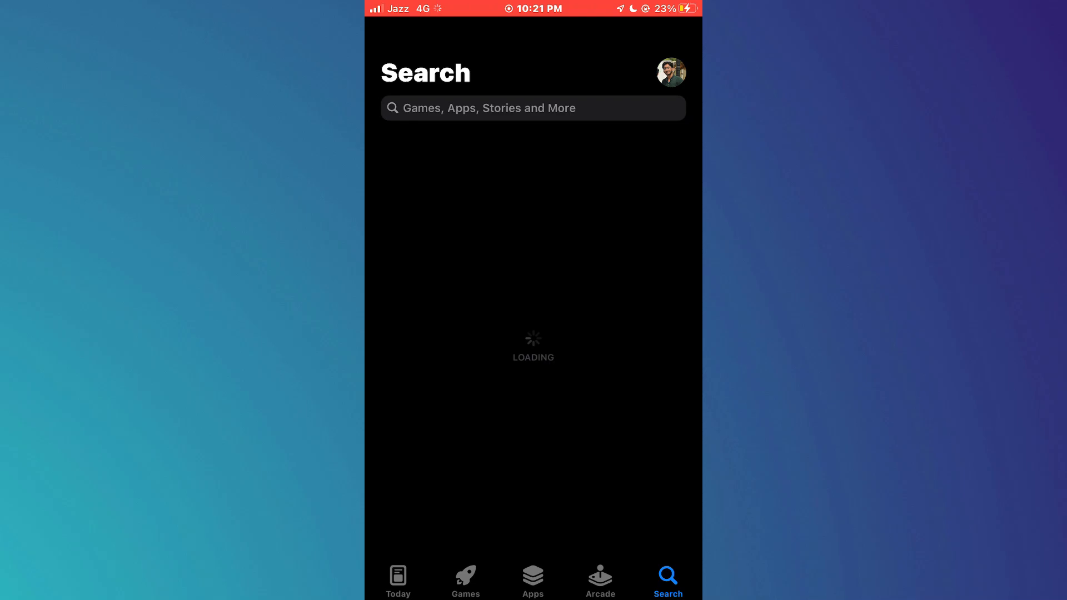
# Step: Search the App Store for 'stremio' using the suggestion after typing 'strem'
pyautogui.write('strem')
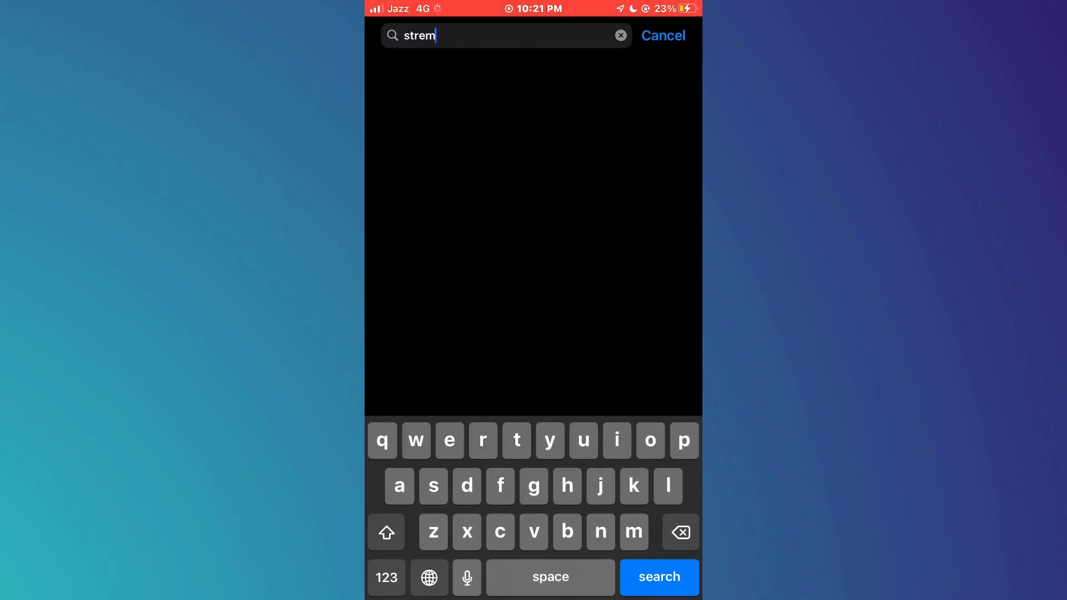
pyautogui.click(658, 577)
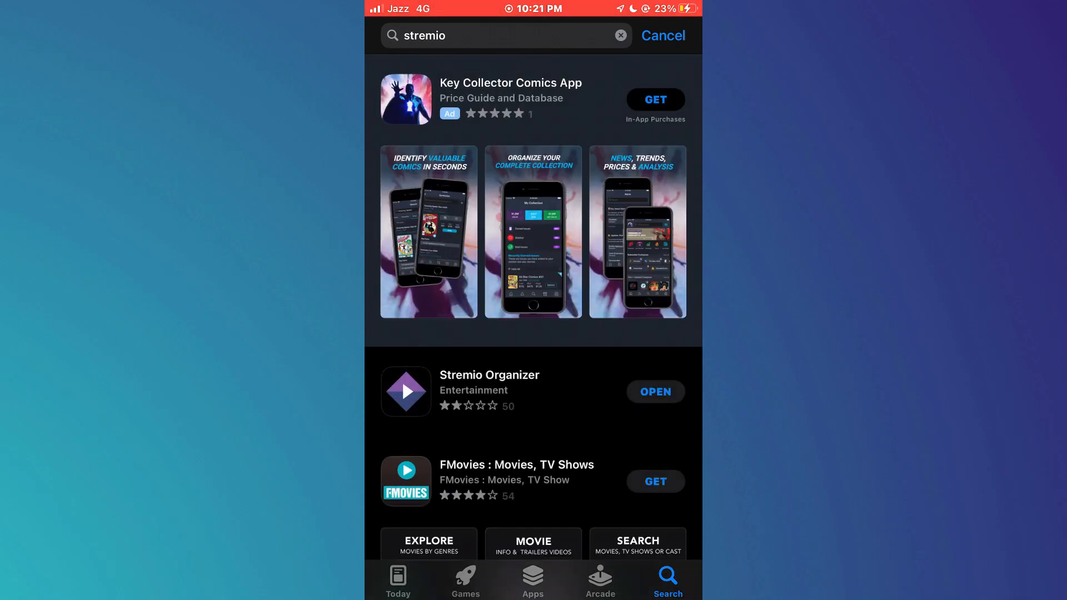
# Step: View the Stremio Organizer product page, scrolling to its ratings, What's New and screenshots
pyautogui.click(489, 390)
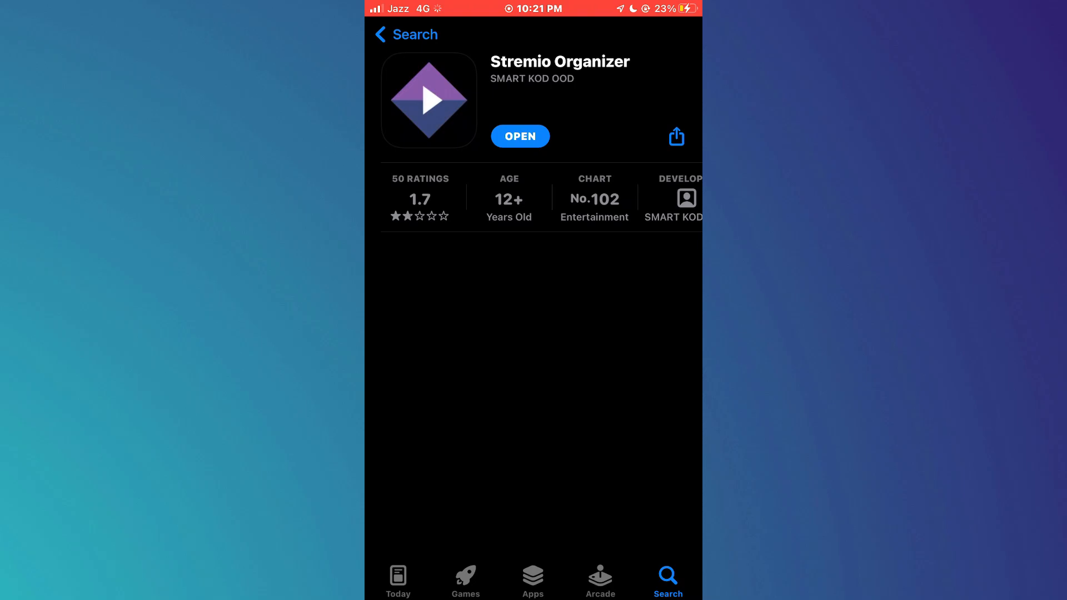
pyautogui.scroll(-3)
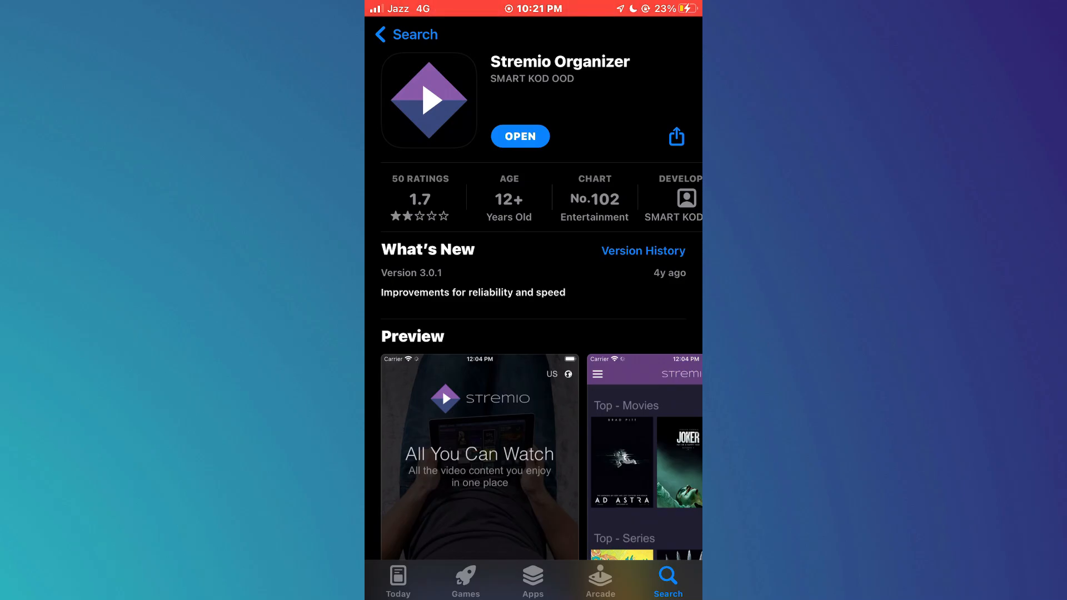
# Step: Open Stremio Organizer and browse its Top Movies, Top Series and By rating rows
pyautogui.click(521, 136)
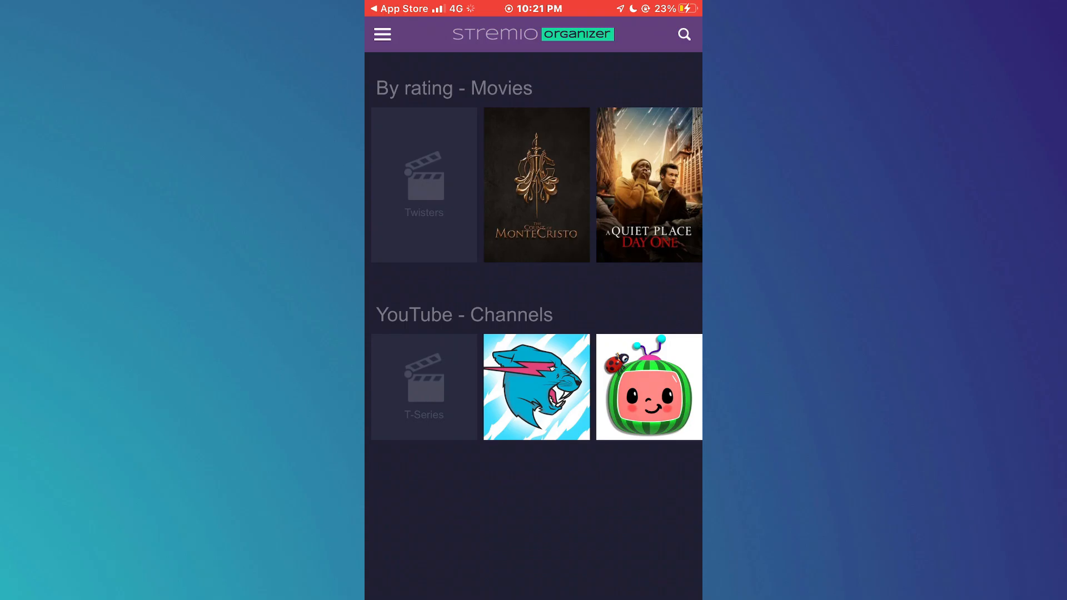
pyautogui.scroll(-3)
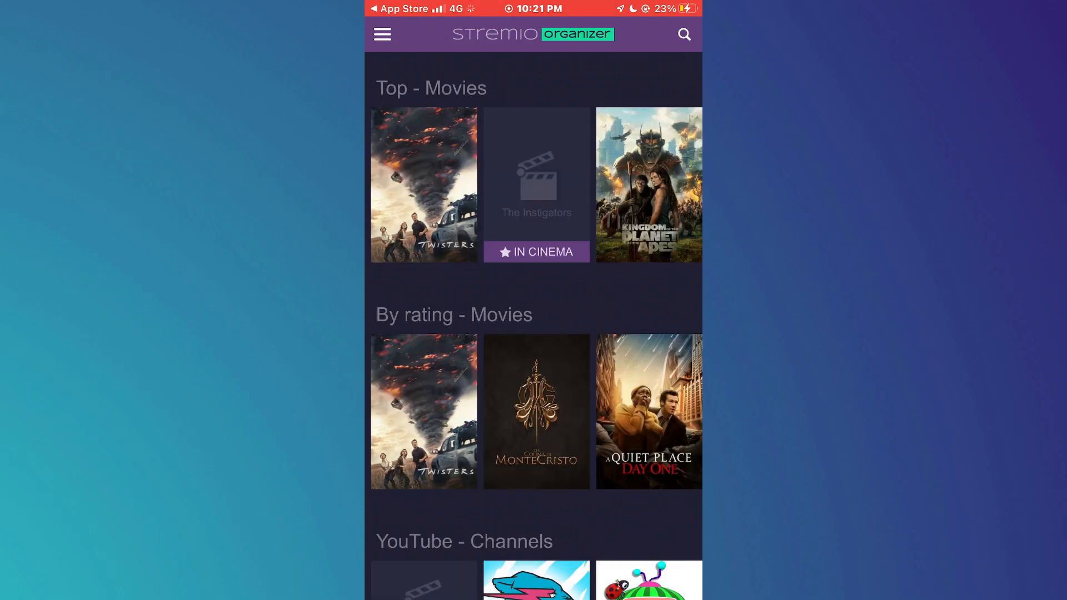
pyautogui.scroll(-3)
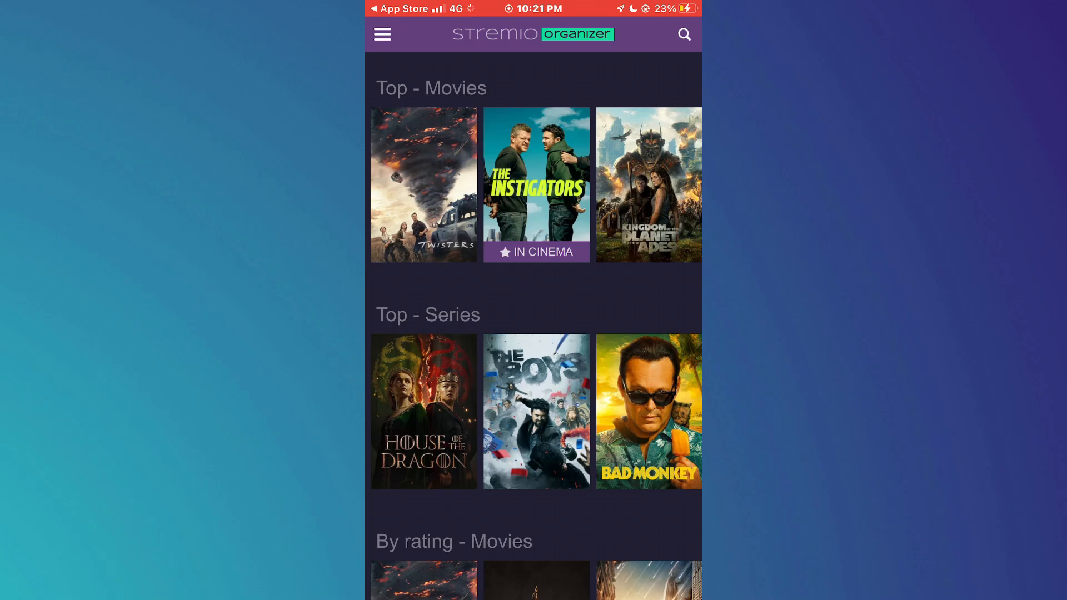
# Step: Open House of the Dragon from Top Series and scroll to its Season 1 episodes
pyautogui.click(424, 411)
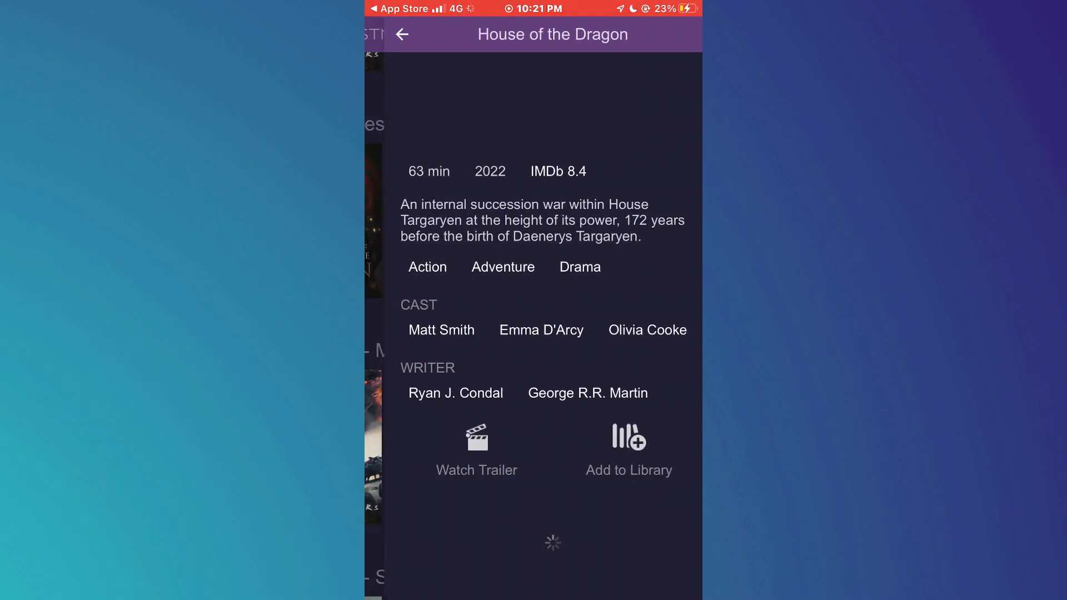
pyautogui.scroll(-3)
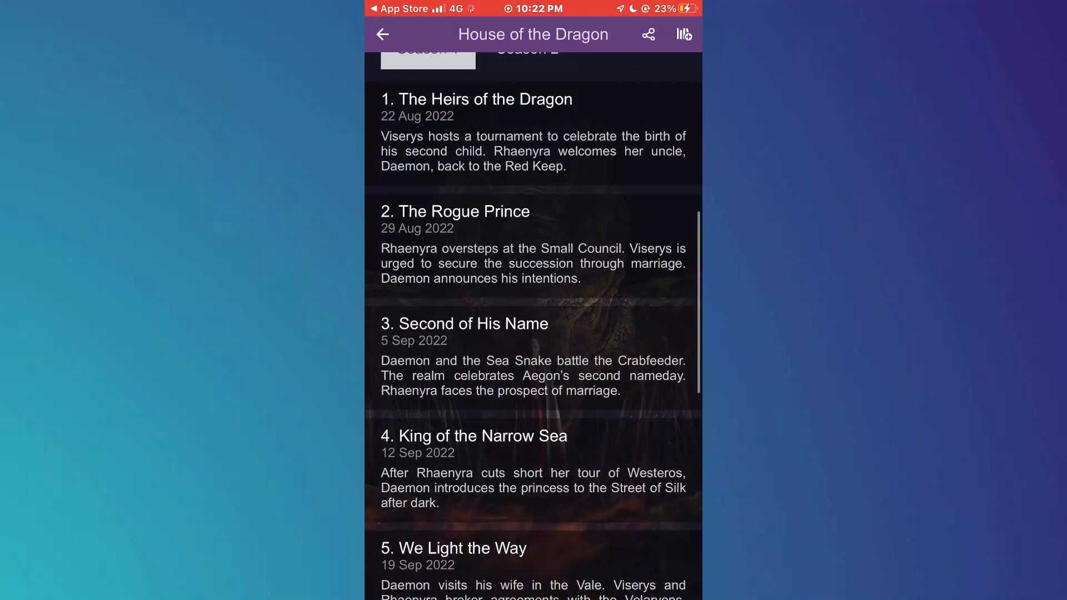
pyautogui.scroll(-3)
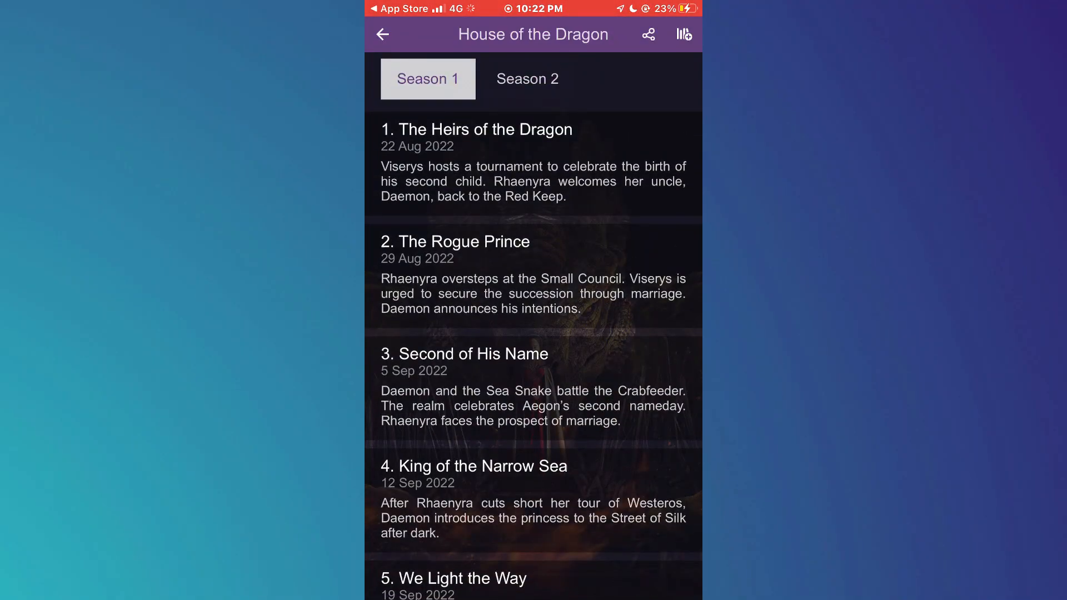